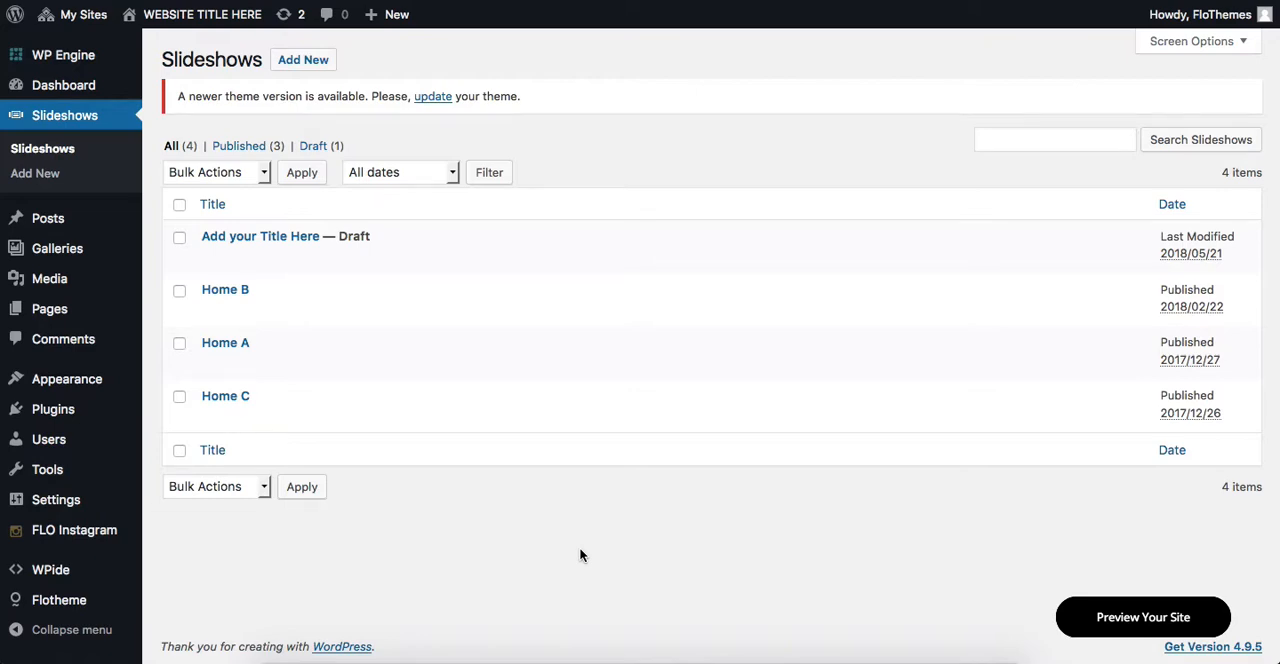
{"action": "mouse_move", "coordinate": [64, 84]}
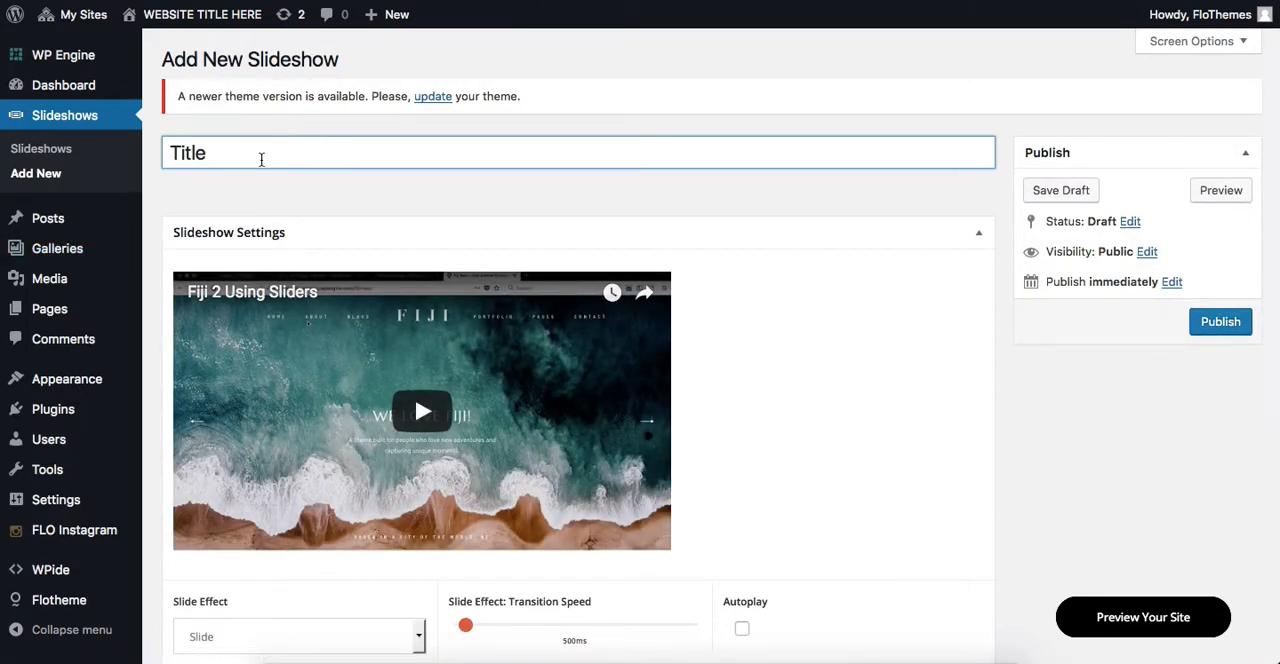
Step: Add a first empty slide in the Slides section of the new slideshow
{"action": "scroll", "scroll_direction": "down", "scroll_amount": 3}
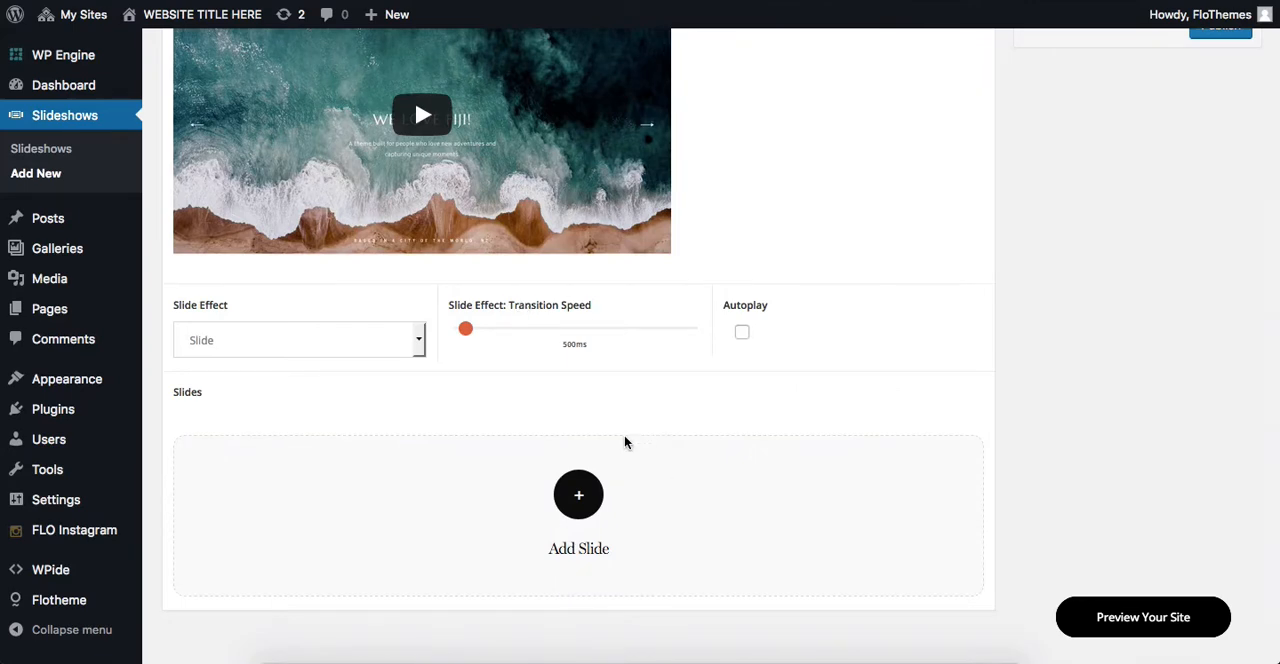
{"action": "left_click", "coordinate": [578, 494]}
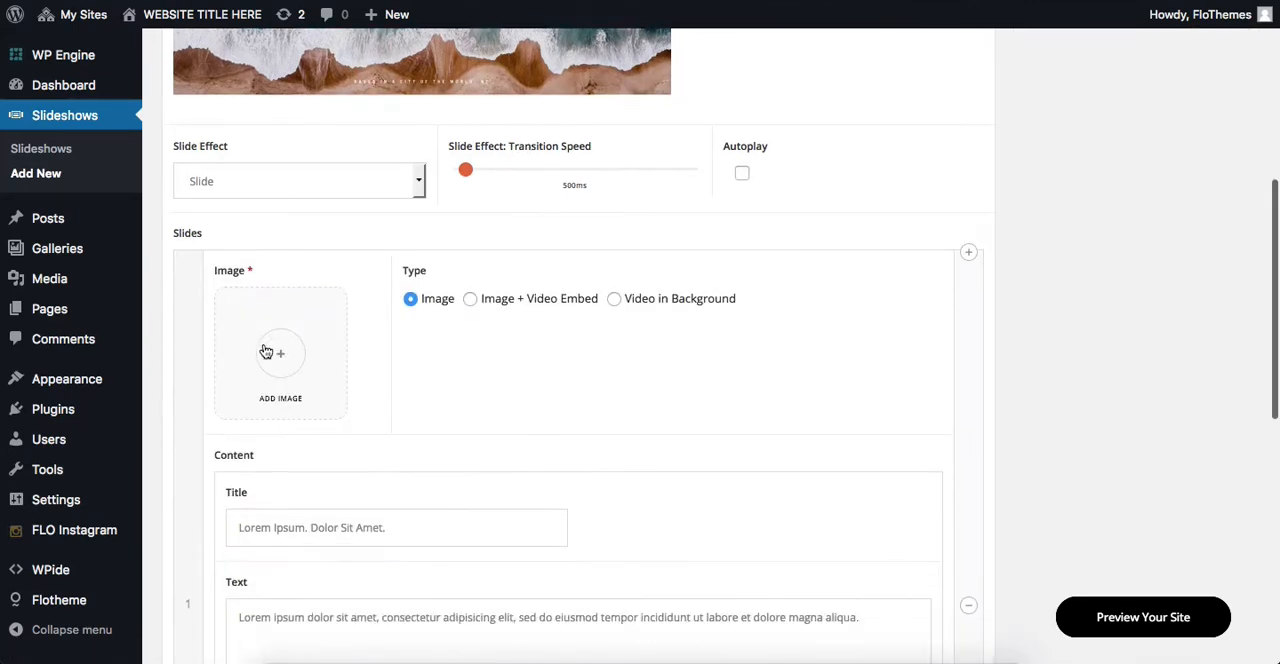
Step: Upload portraits-2.jpg from the computer into the first slide's image field
{"action": "left_click", "coordinate": [280, 356]}
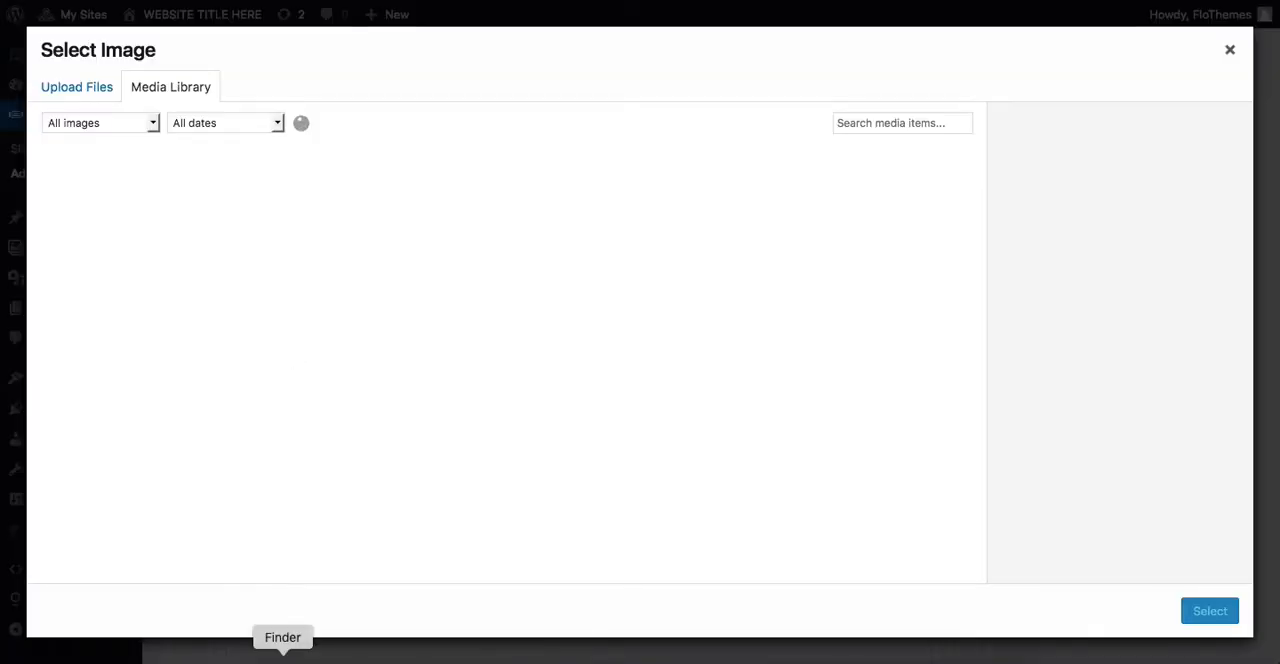
{"action": "left_click", "coordinate": [282, 636]}
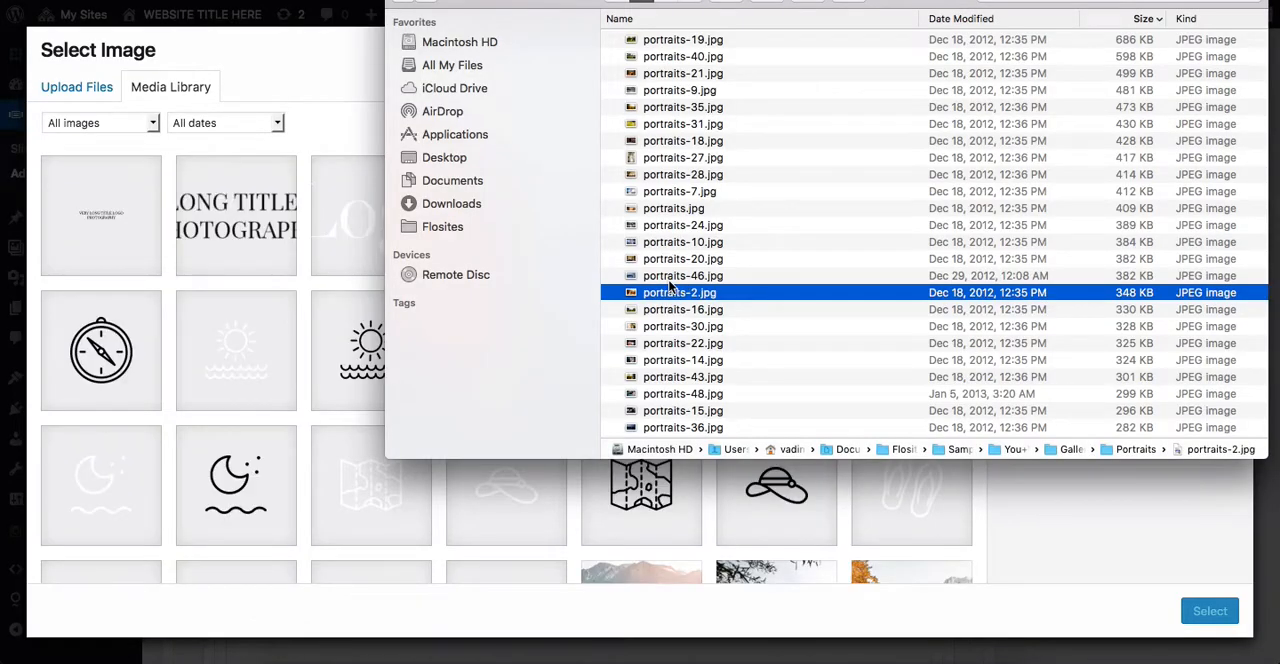
{"action": "left_click", "coordinate": [684, 276]}
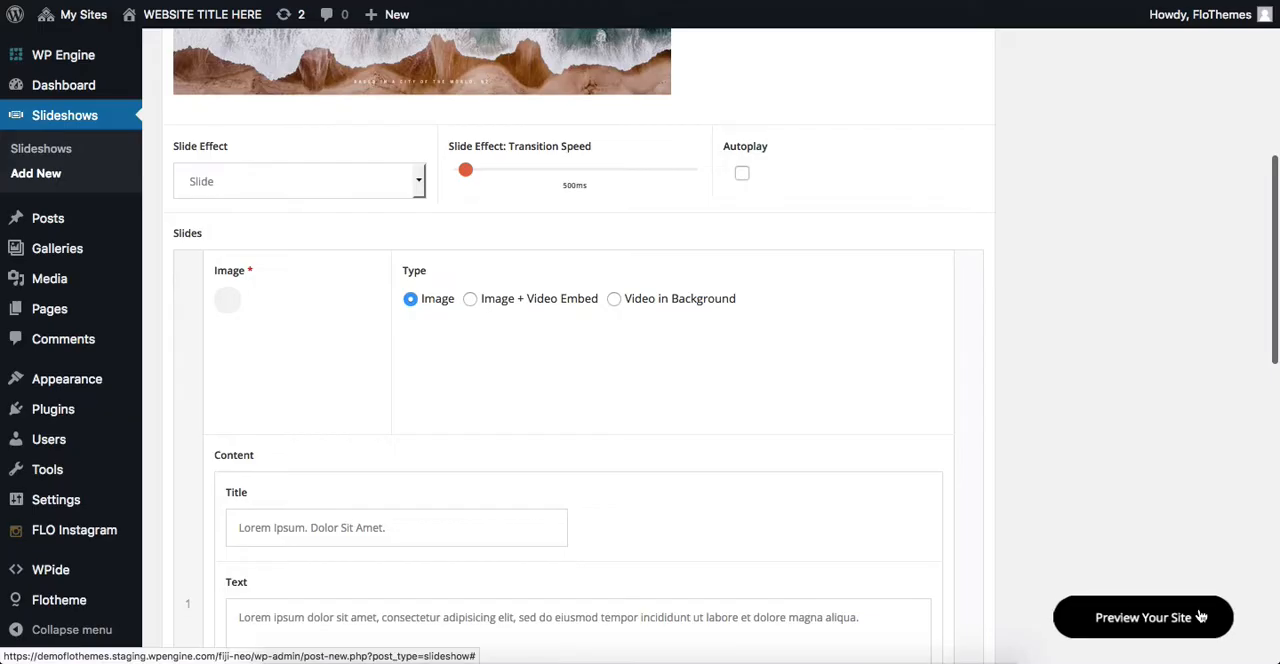
Step: Scroll through the added slides to check their uploaded images
{"action": "scroll", "scroll_direction": "down", "scroll_amount": 3}
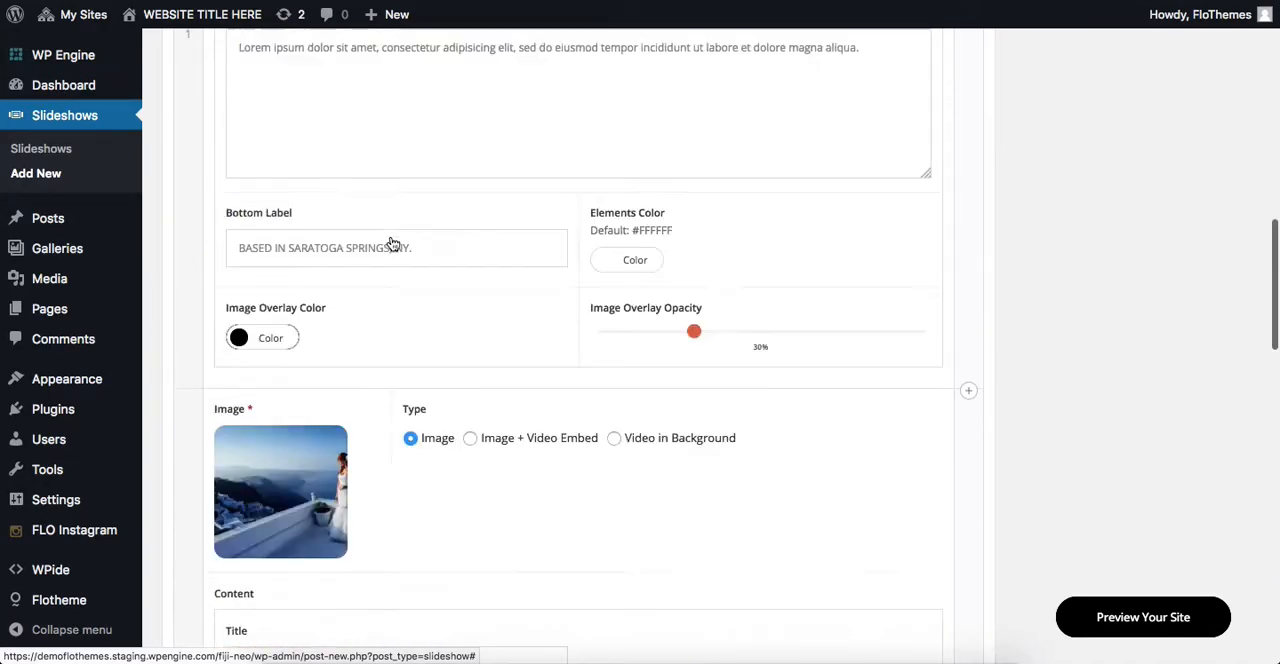
{"action": "scroll", "scroll_direction": "up", "scroll_amount": 3}
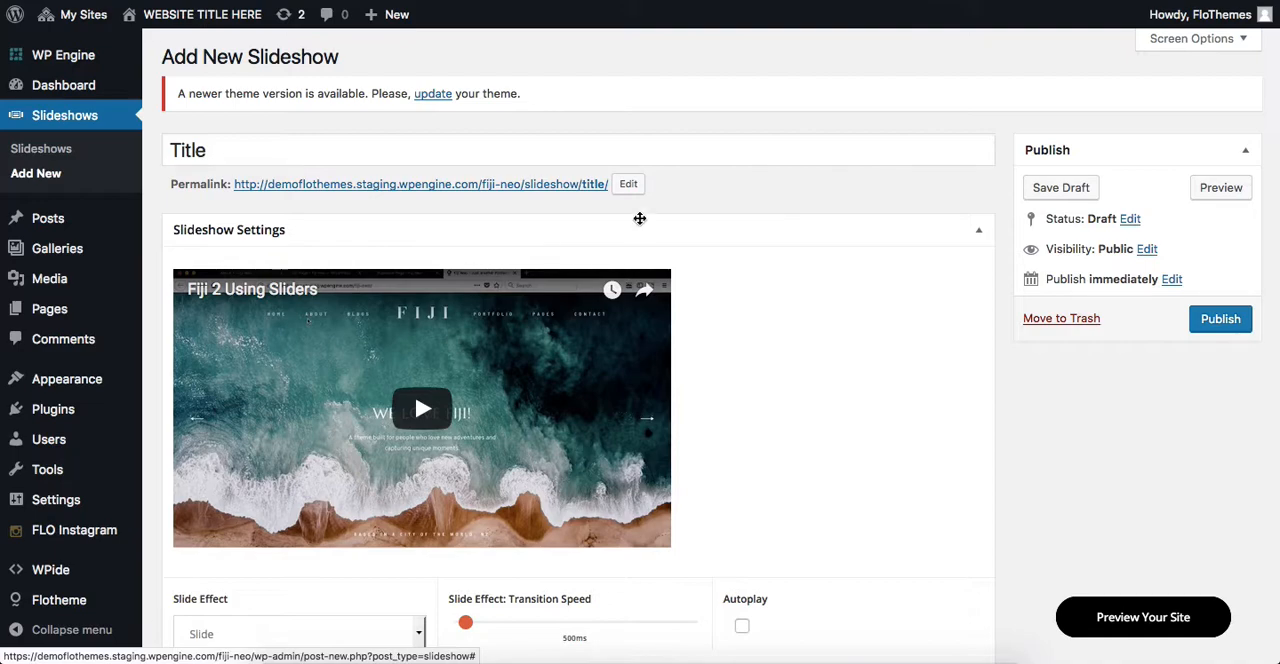
Step: Publish the slideshow and review its slides after the page reloads
{"action": "left_click", "coordinate": [1220, 318]}
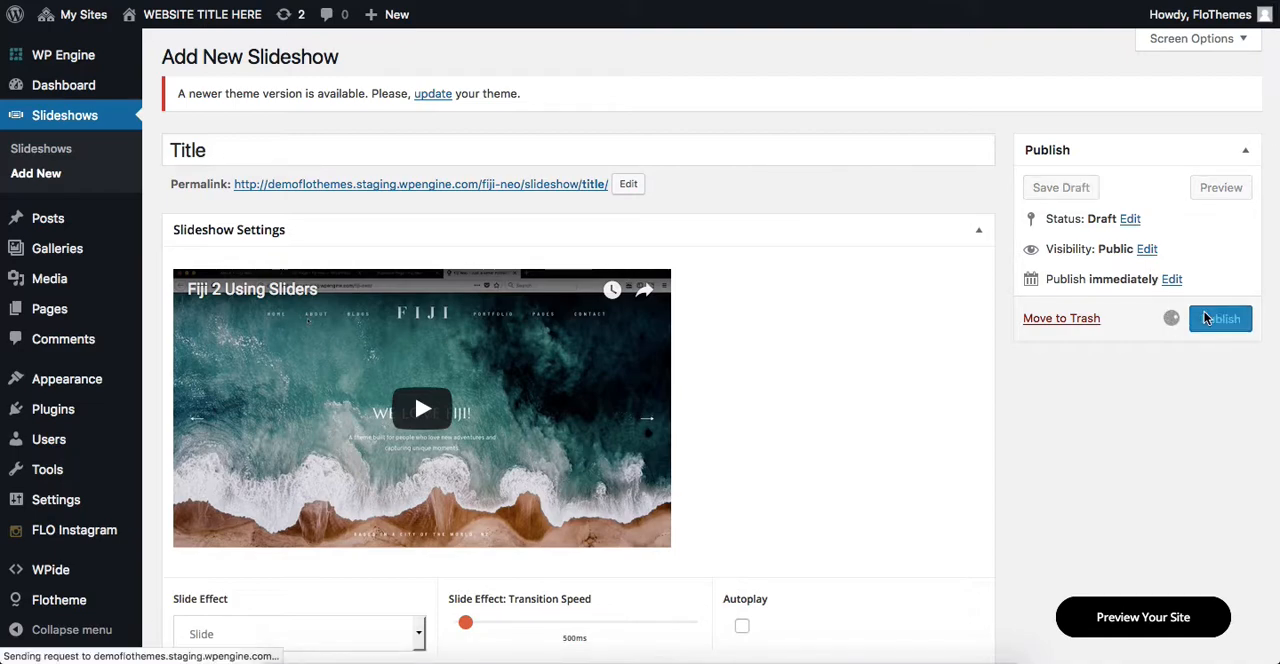
{"action": "left_click", "coordinate": [1220, 318]}
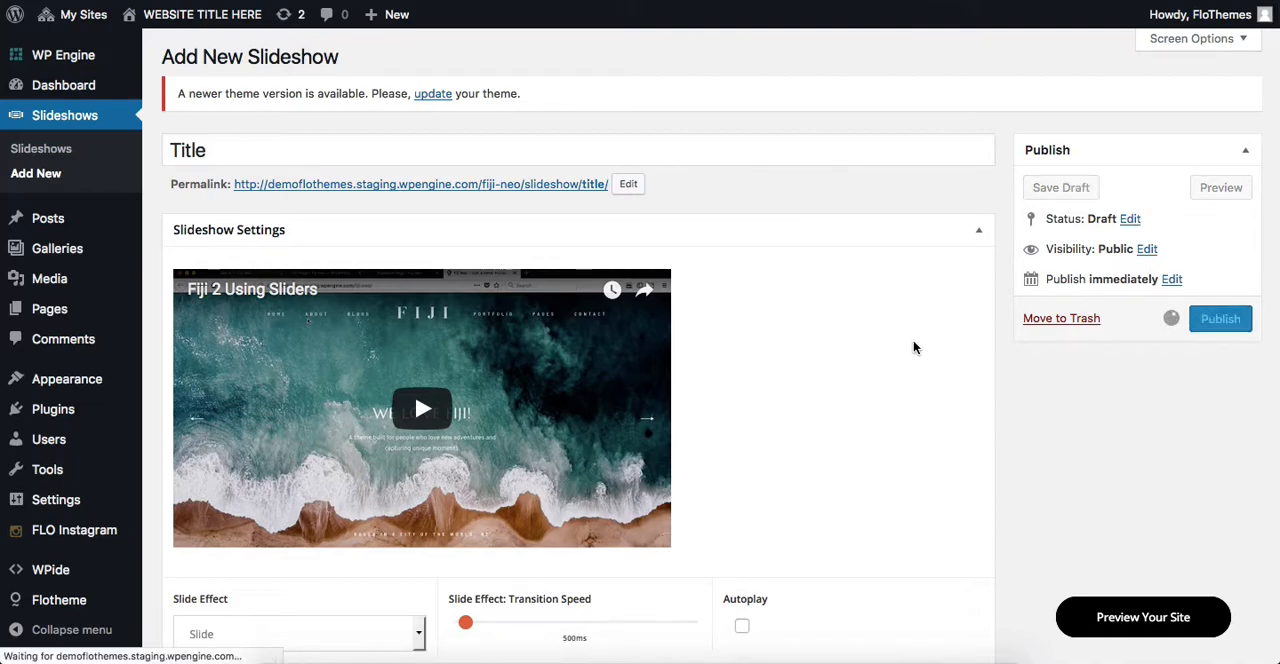
{"action": "left_click", "coordinate": [1220, 318]}
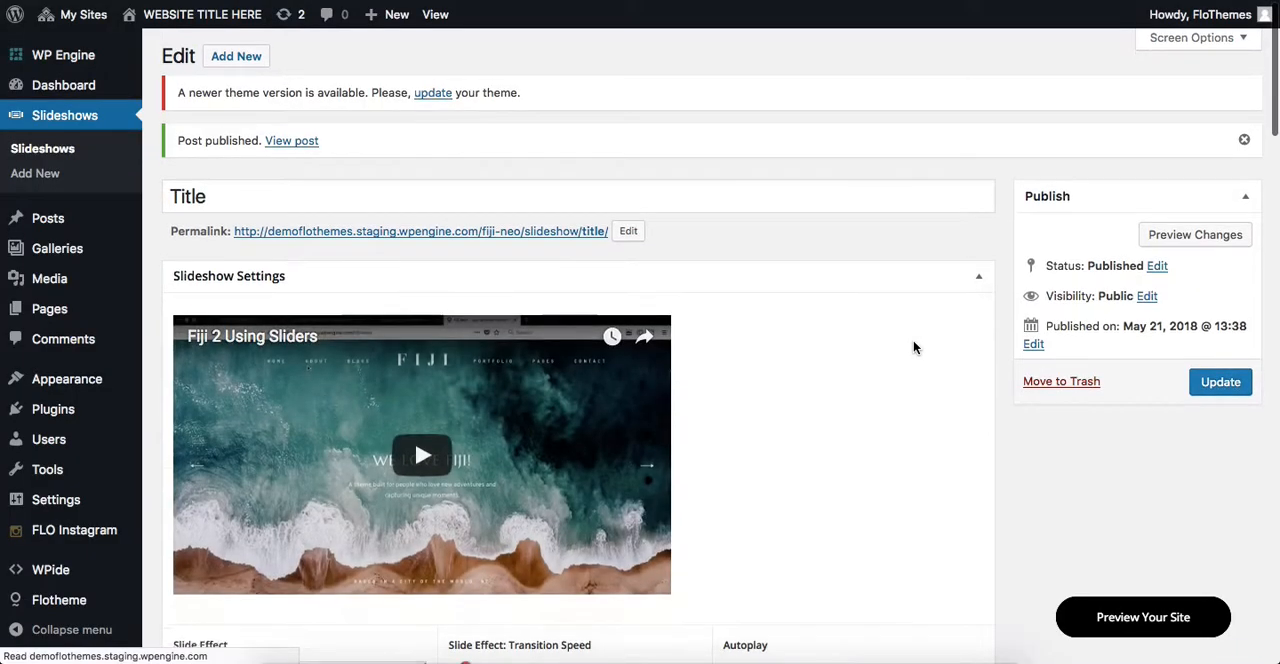
{"action": "scroll", "scroll_direction": "down", "scroll_amount": 3}
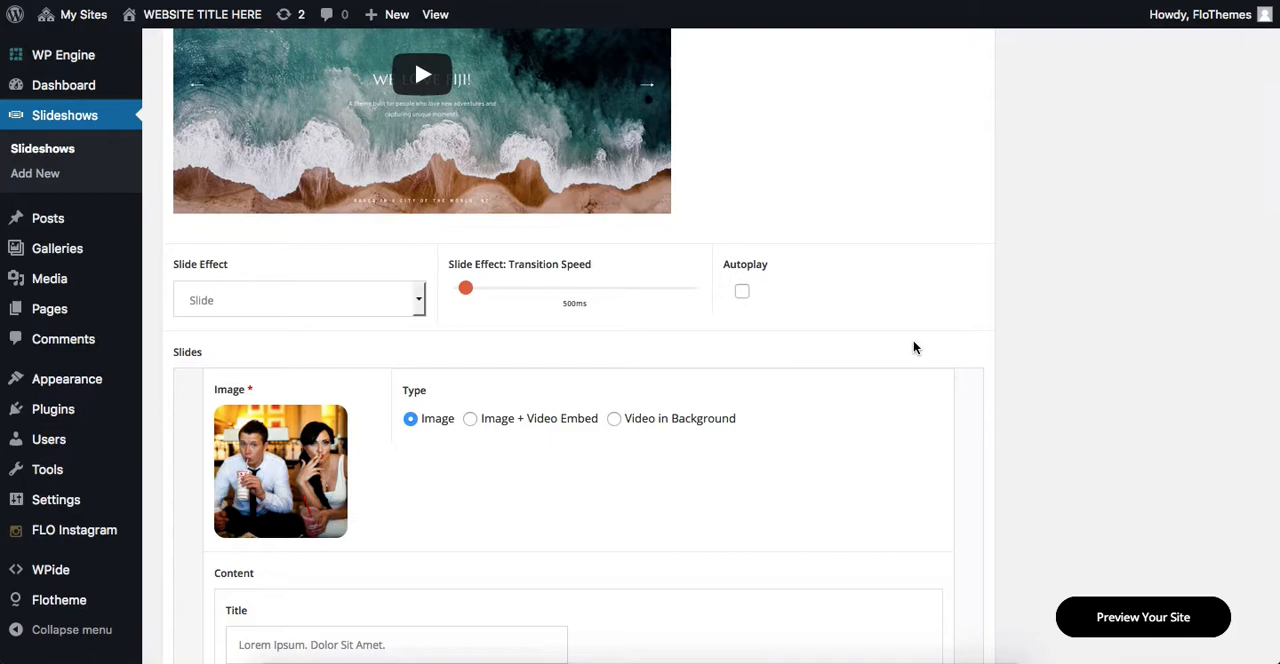